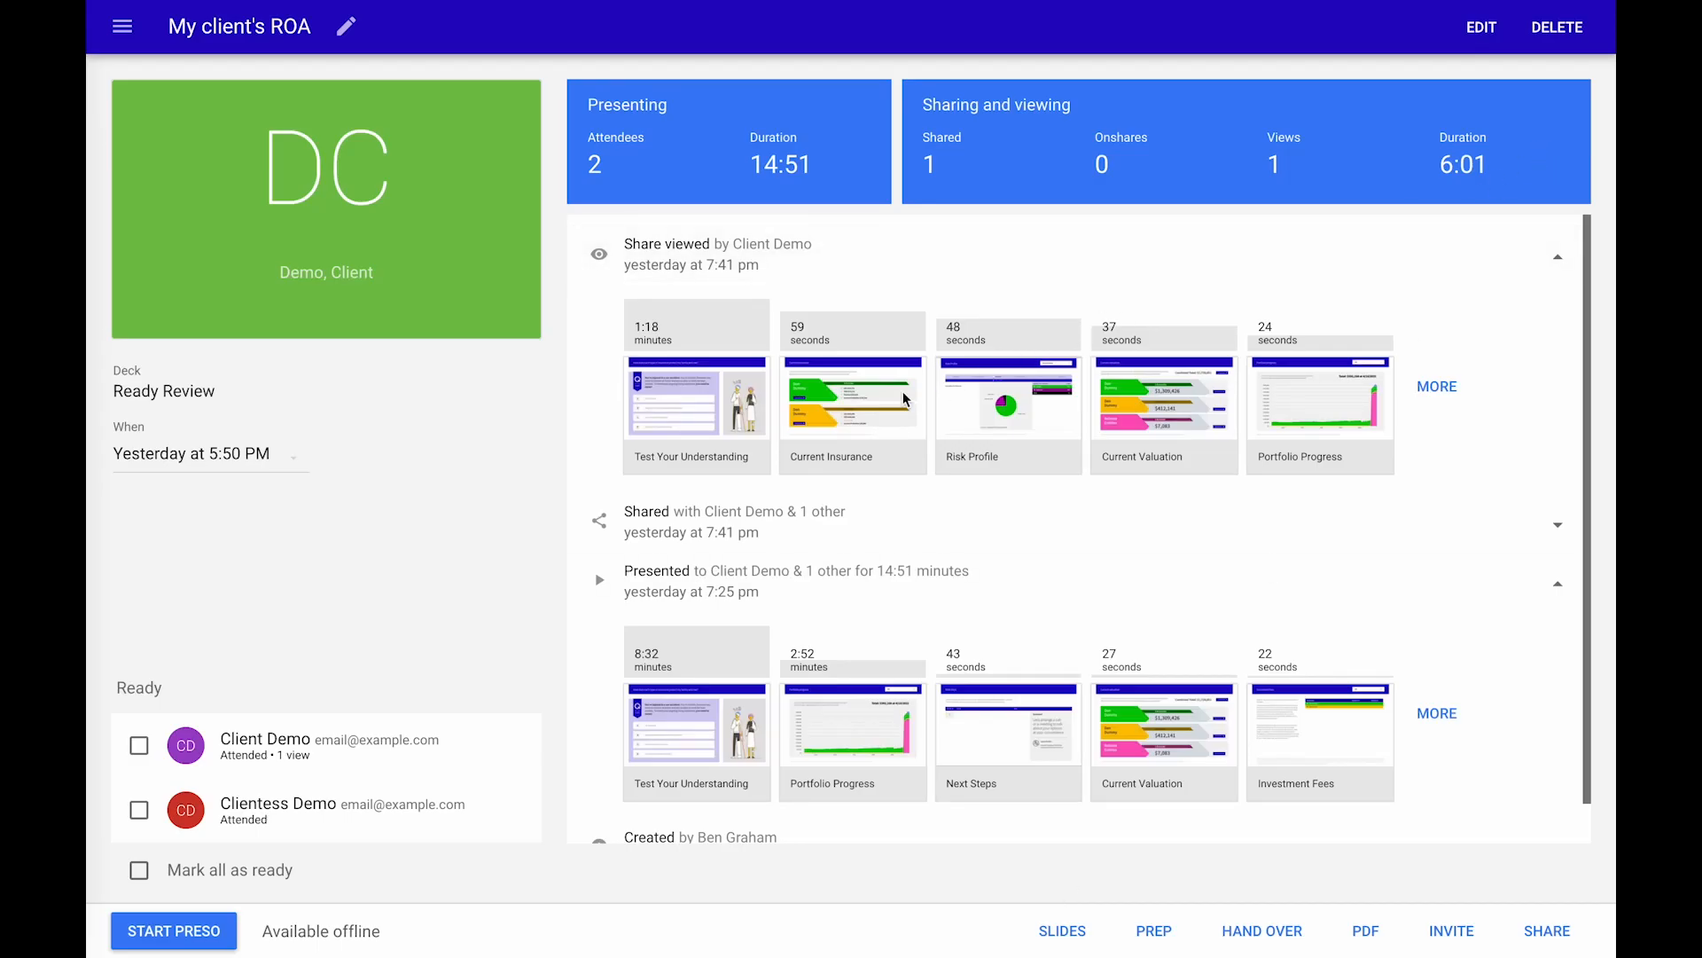
{"action": "mouse_move", "coordinate": [312, 569]}
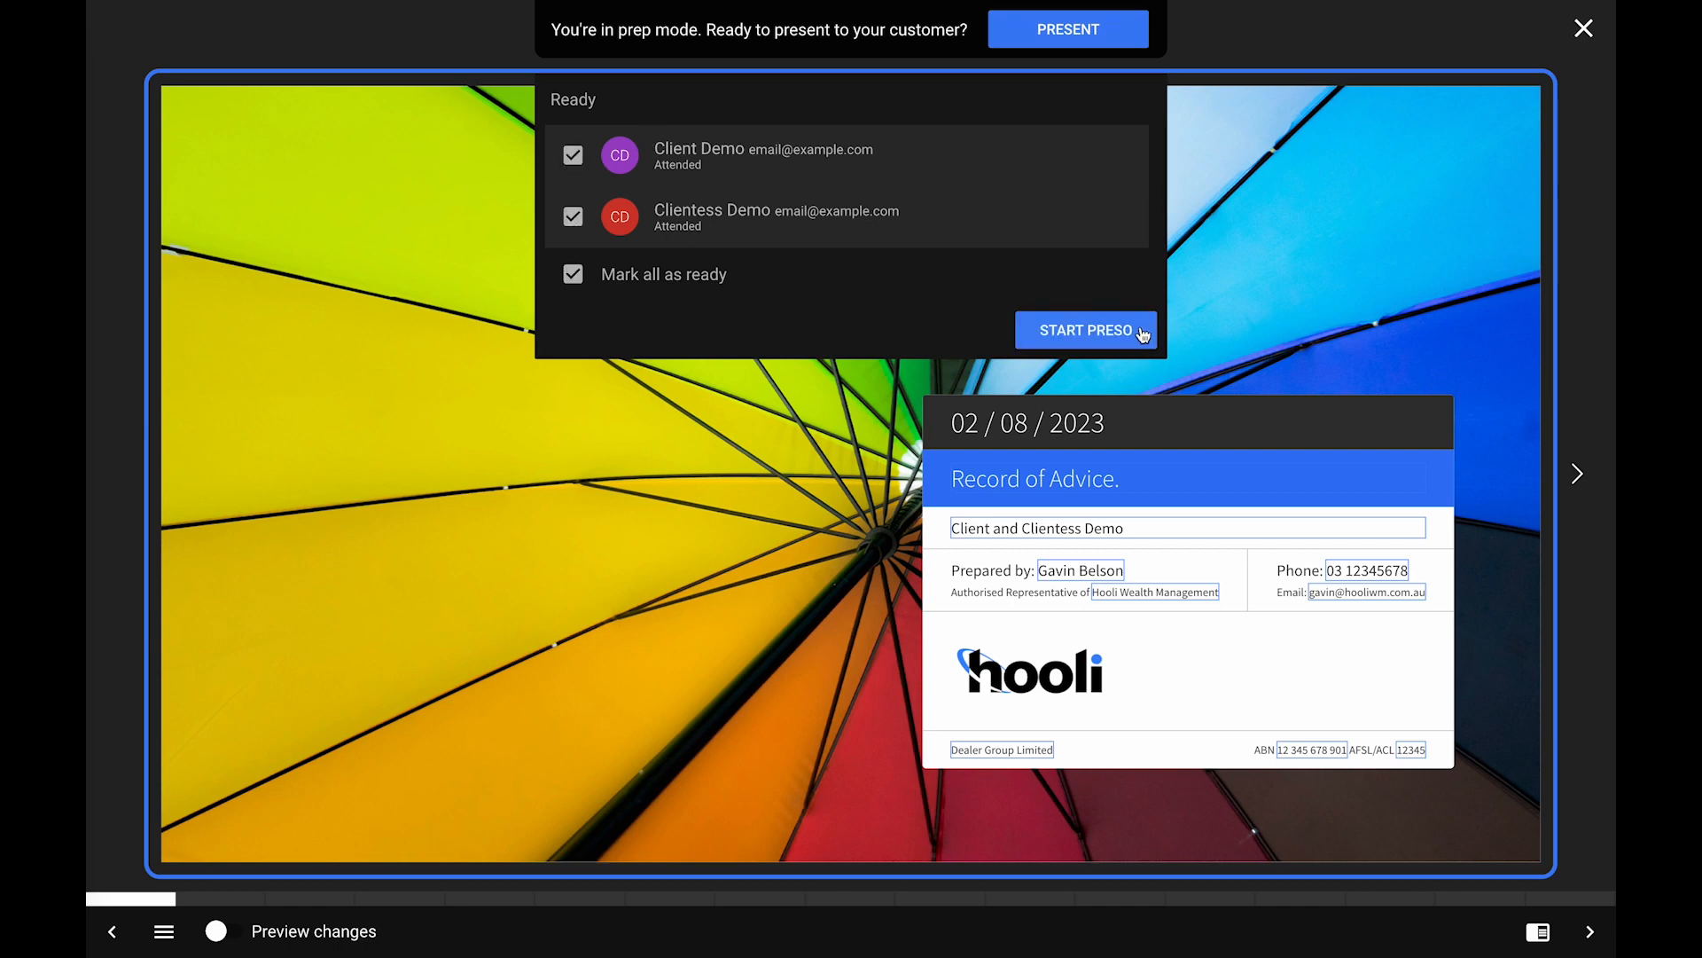
- Start the live Record of Advice presentation from prep mode via START PRESO
{"action": "left_click", "coordinate": [1085, 330]}
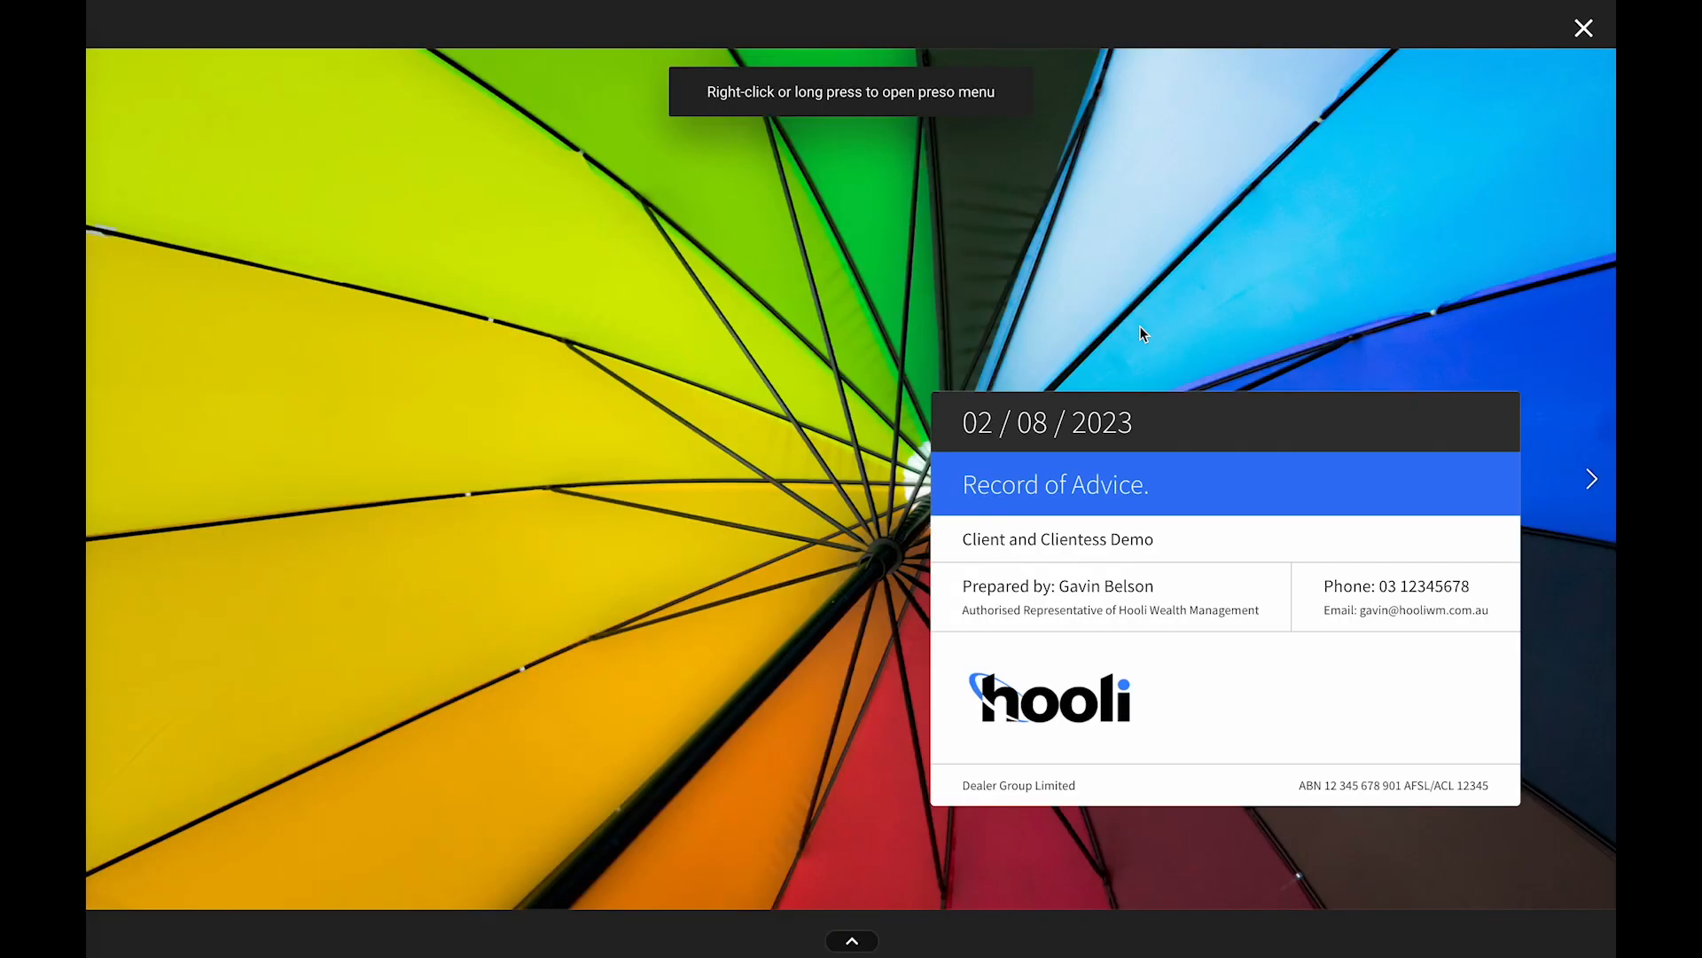
{"action": "mouse_move", "coordinate": [1535, 455]}
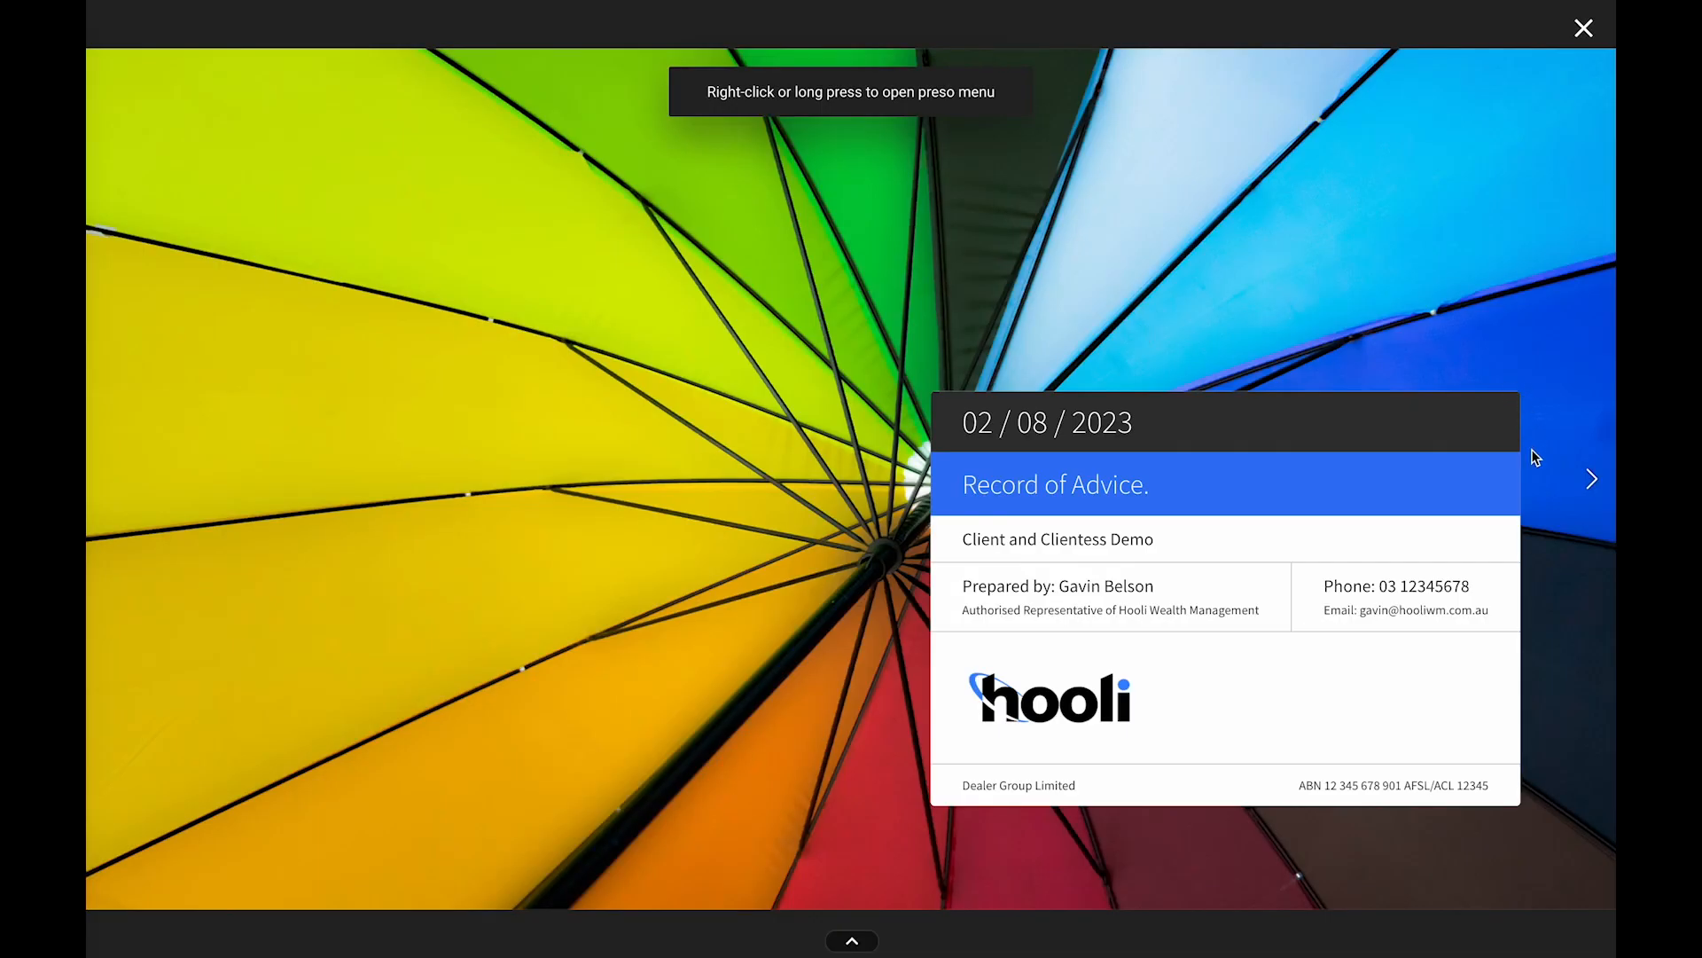
- Jump to the Test Your Understanding quiz slide and answer with option B, TPD Insurance
{"action": "left_click", "coordinate": [1591, 479]}
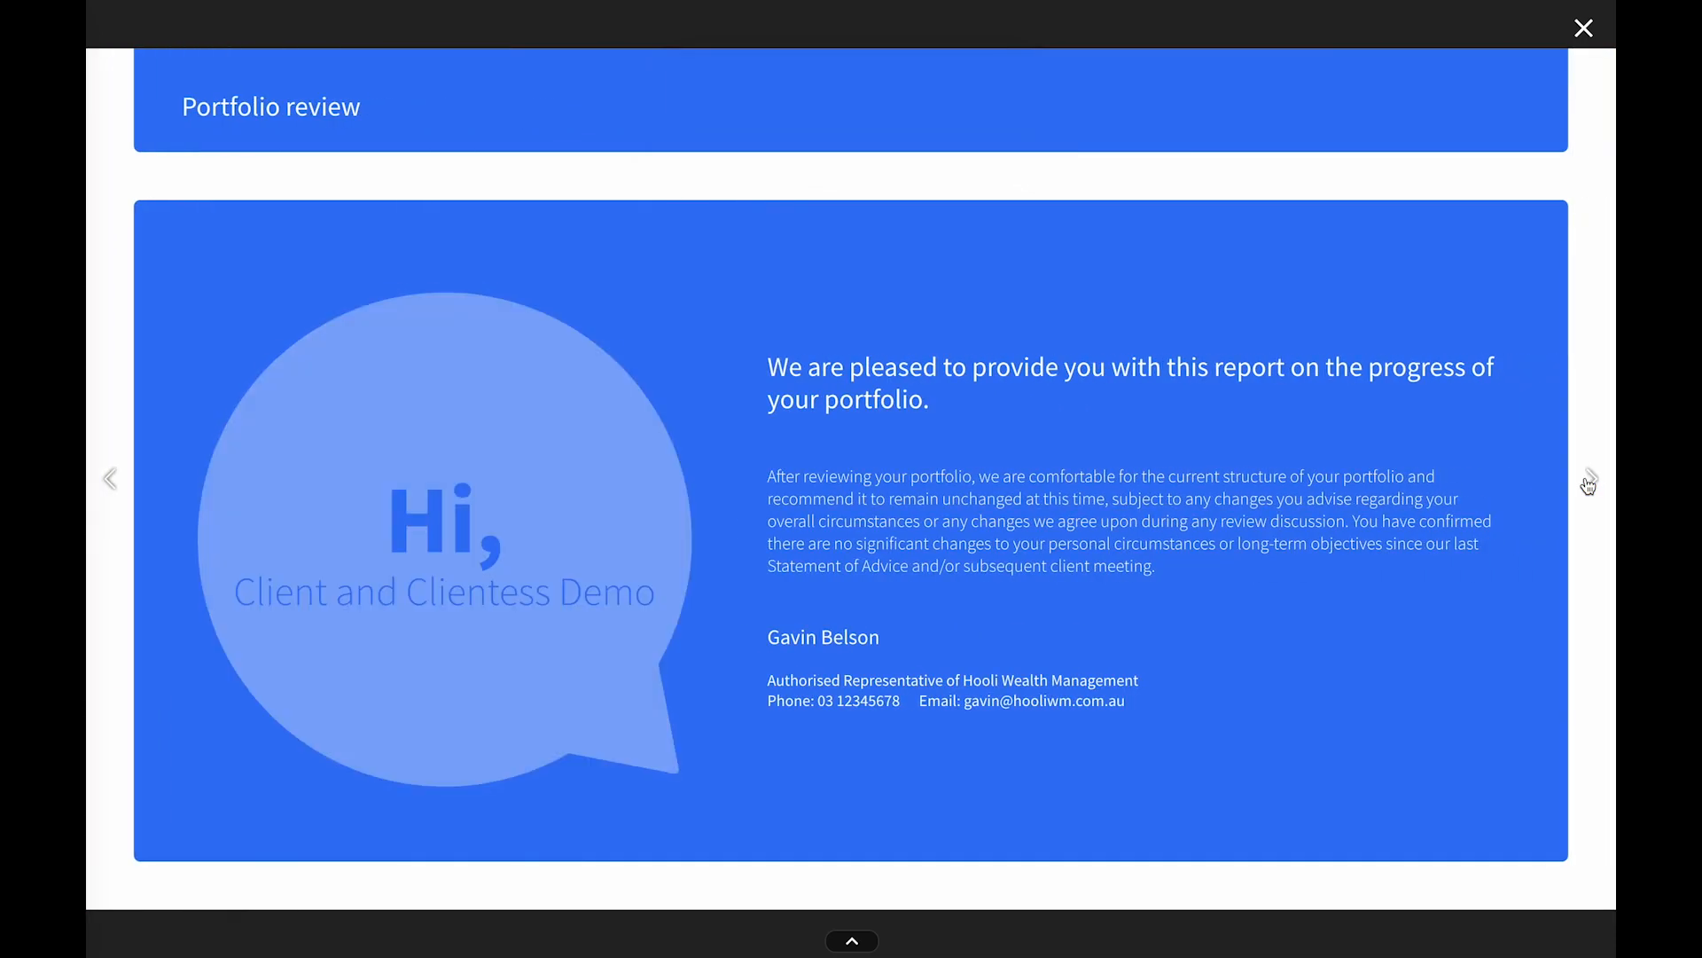
{"action": "left_click", "coordinate": [1591, 479]}
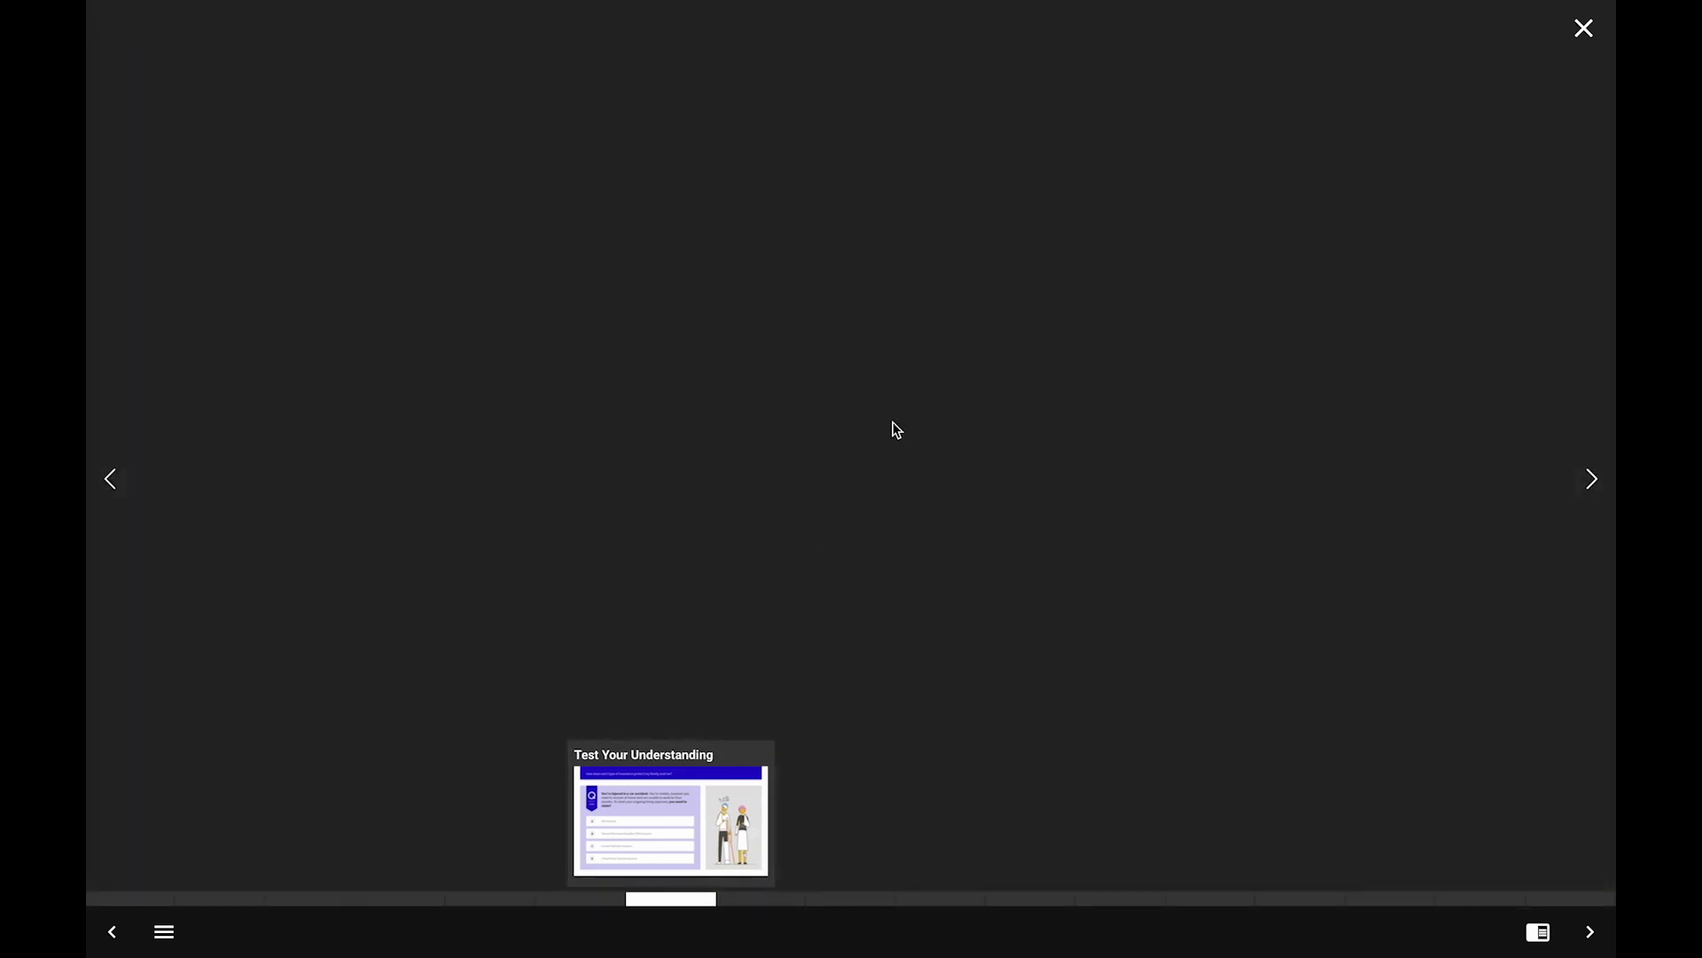
{"action": "left_click", "coordinate": [670, 819]}
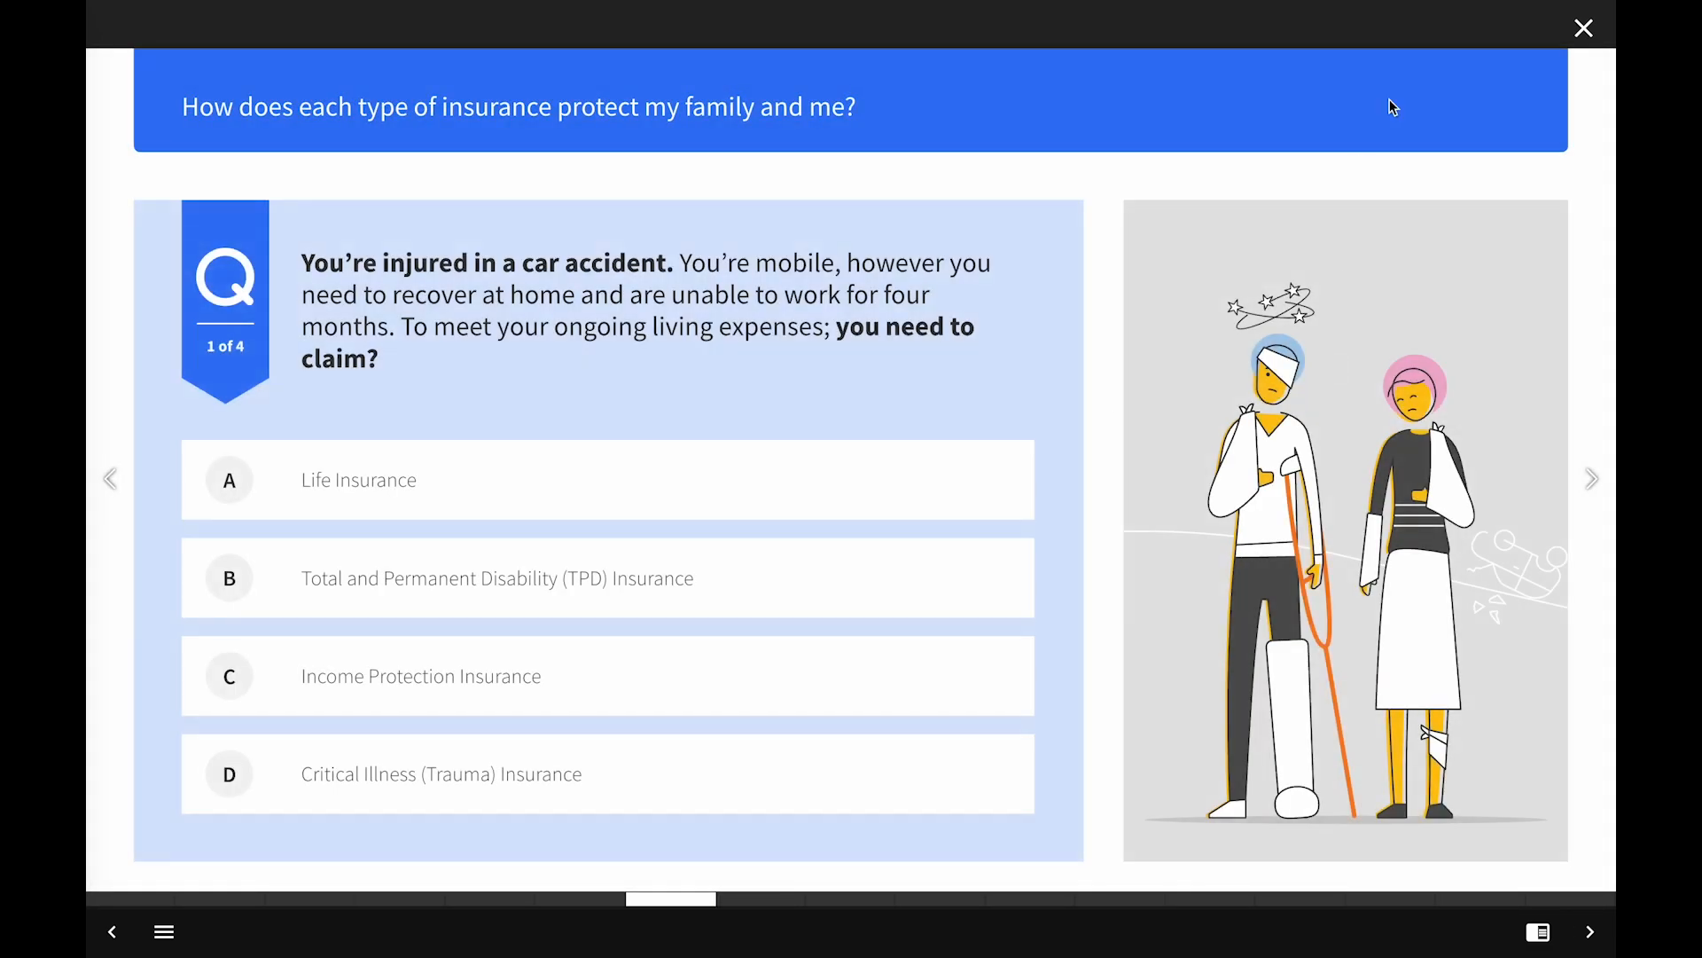
{"action": "left_click", "coordinate": [607, 576]}
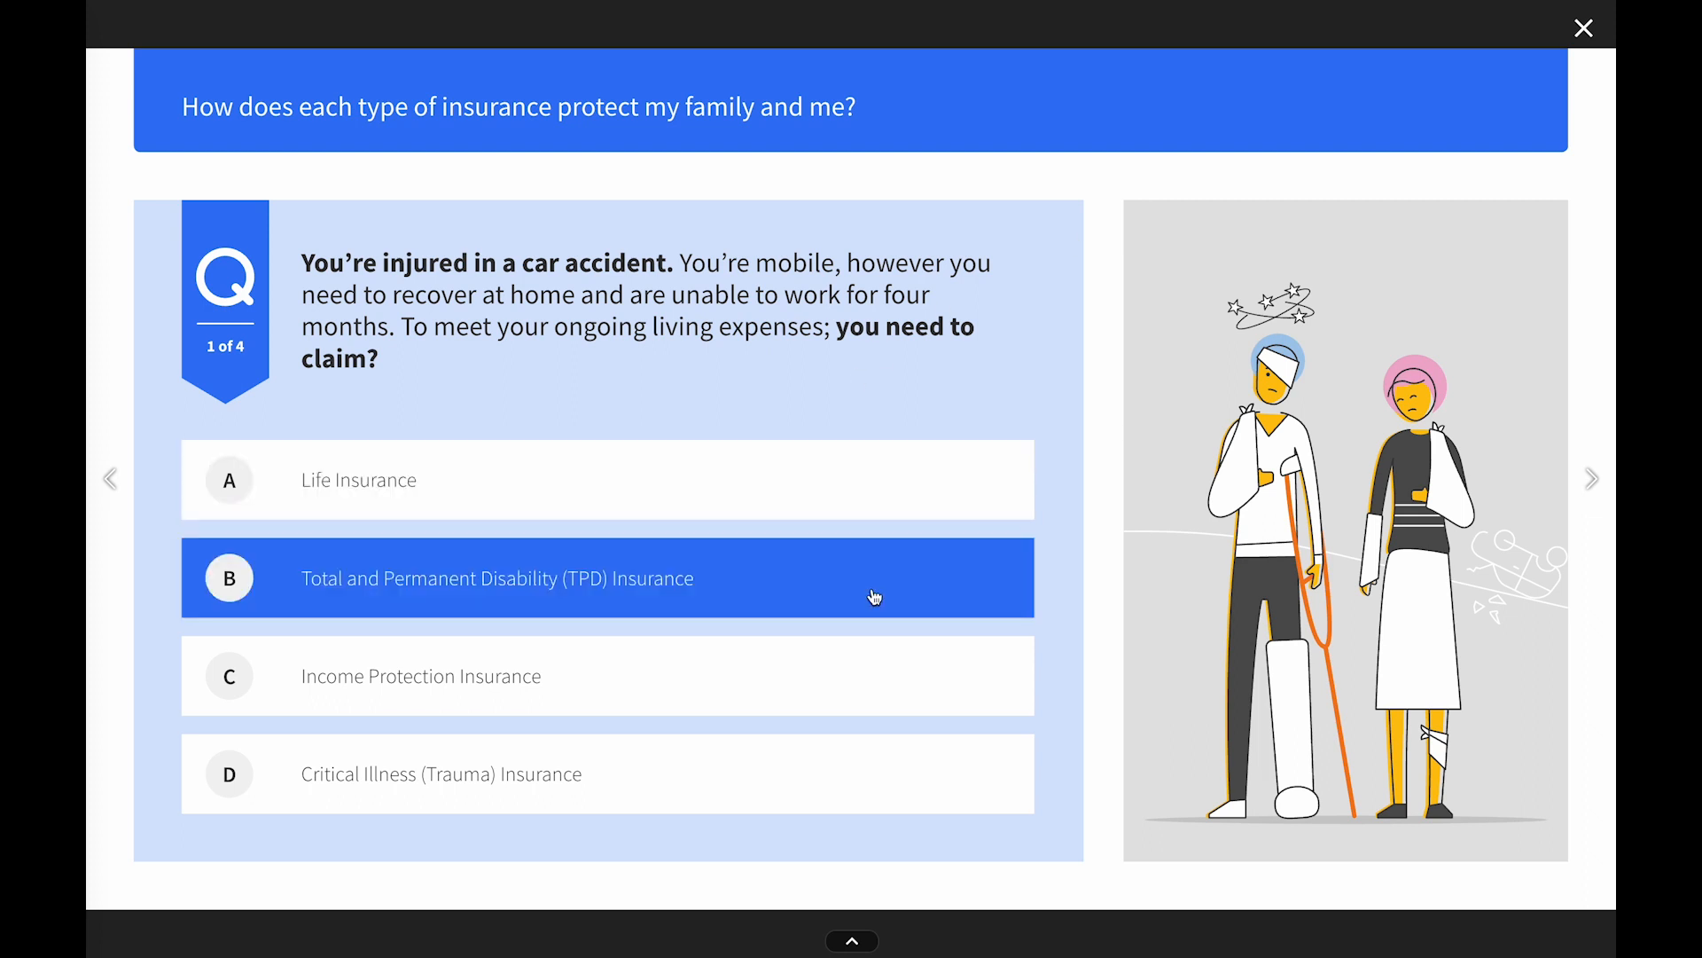